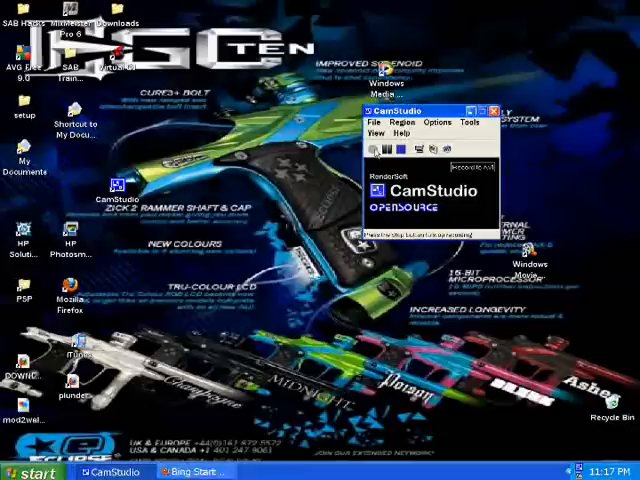
# - Start the CamStudio screen recording and minimize its window
pyautogui.click(373, 148)
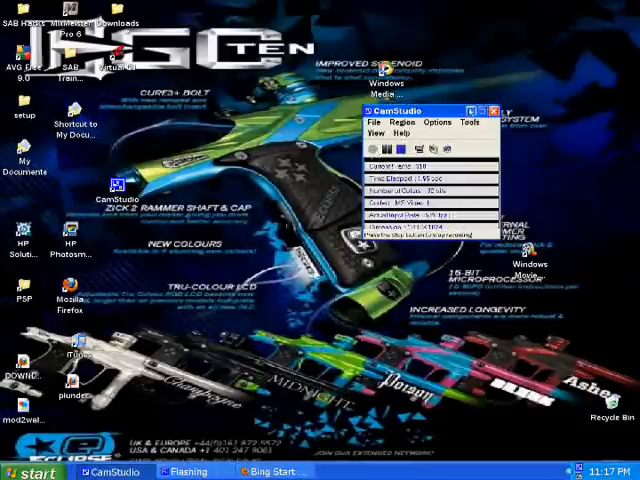
pyautogui.click(494, 106)
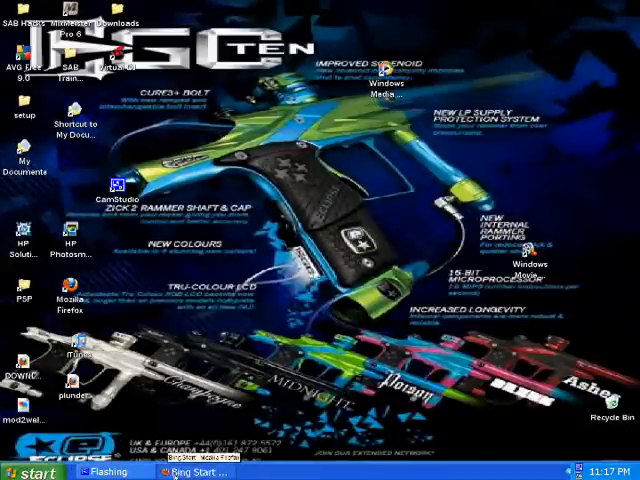
# - Bring up Firefox and request the router at 192.168.1.1 to reach its login prompt
pyautogui.click(202, 471)
pyautogui.write('1')
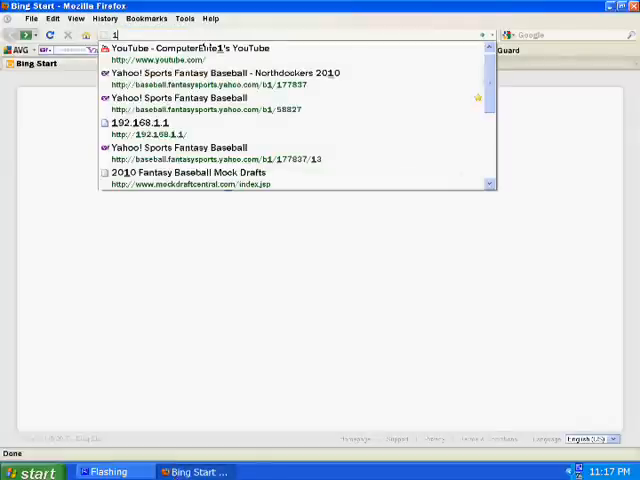
pyautogui.write('92.168.1.1')
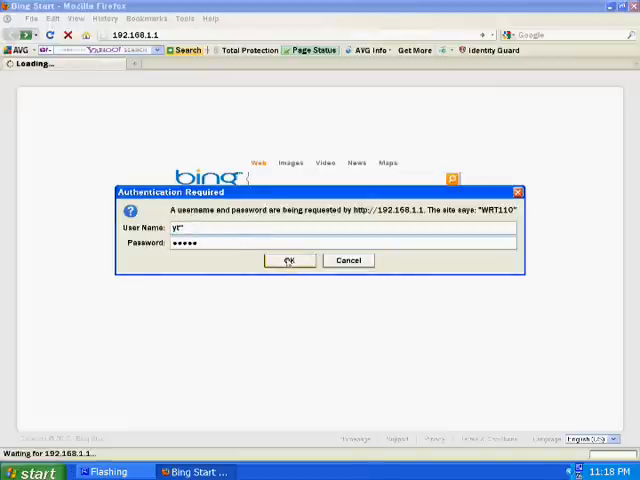
# - Submit the router credentials to reach Basic Setup, then go to the Wireless tab
pyautogui.click(289, 261)
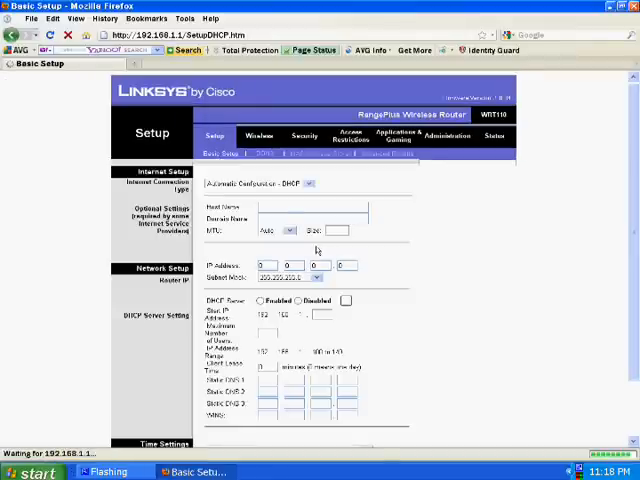
pyautogui.click(259, 135)
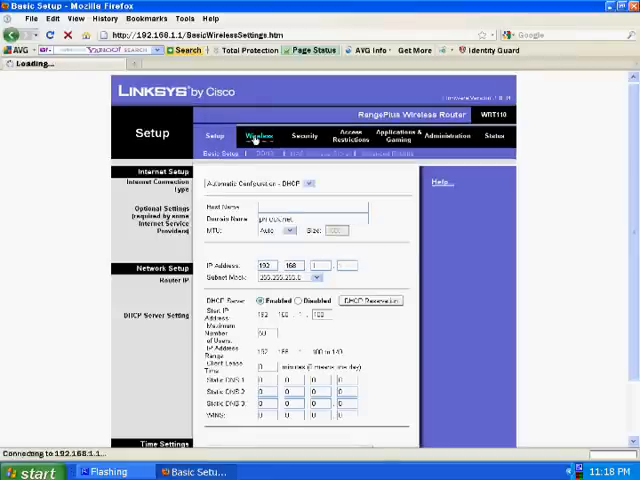
# - View the router's Wireless Security, Access Restrictions and Applications & Gaming pages
pyautogui.click(255, 135)
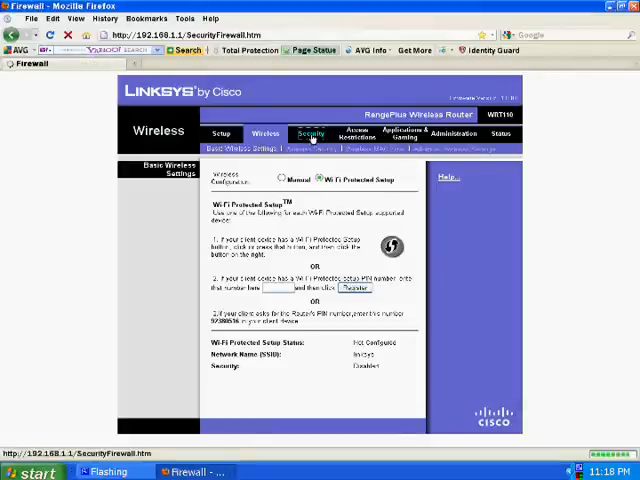
pyautogui.click(310, 134)
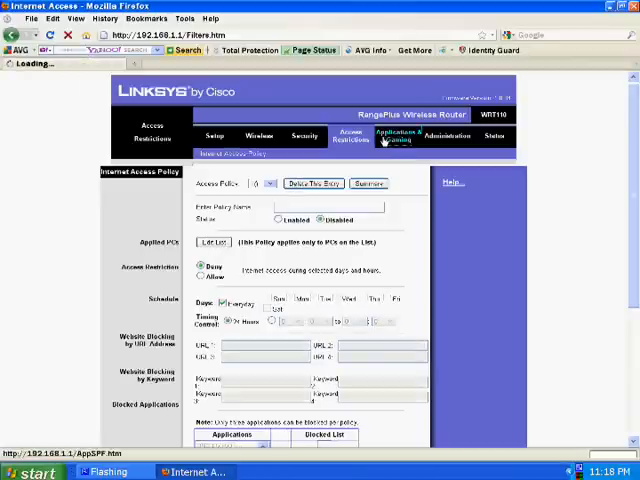
pyautogui.click(398, 137)
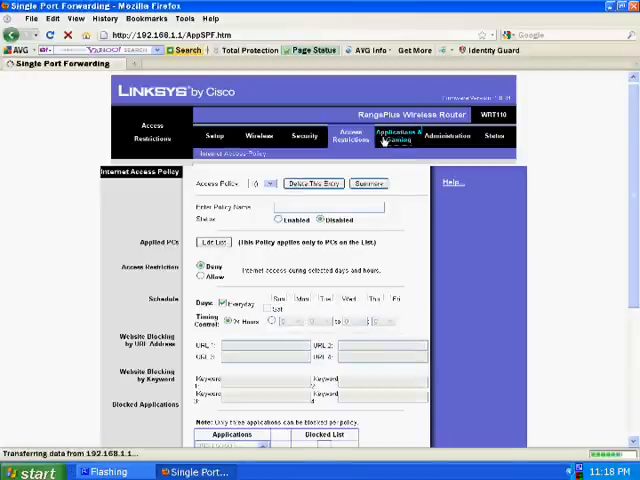
# - Browse the Administration page, then move on to the Status page
pyautogui.click(395, 135)
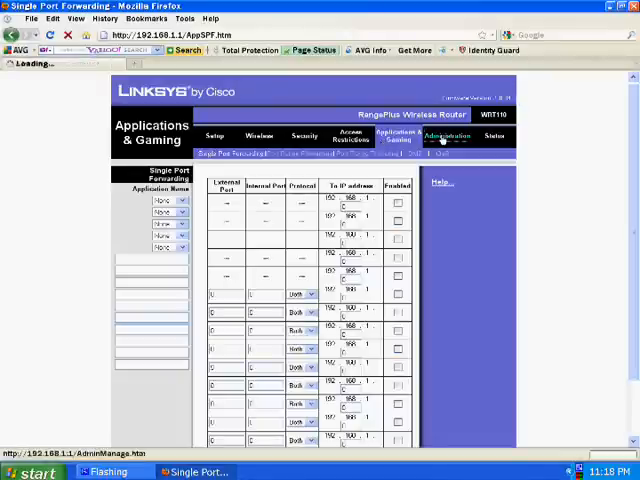
pyautogui.click(448, 136)
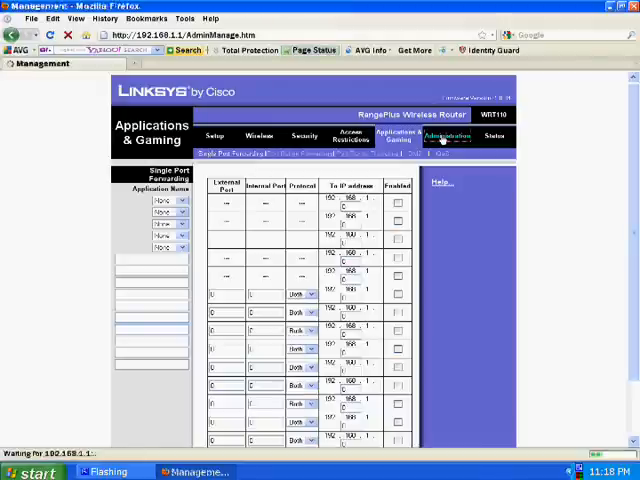
pyautogui.click(448, 136)
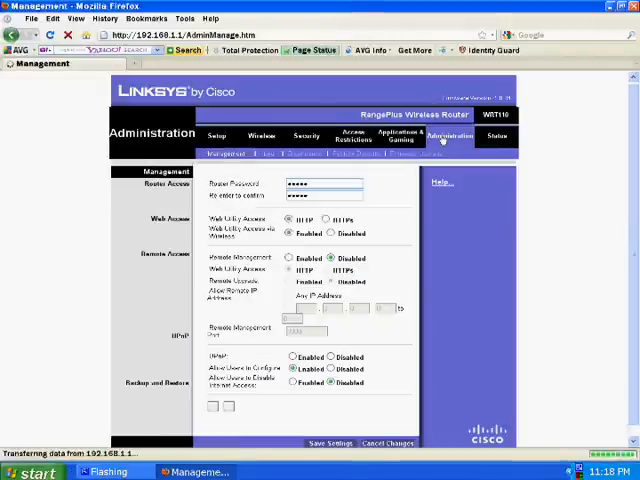
pyautogui.click(498, 136)
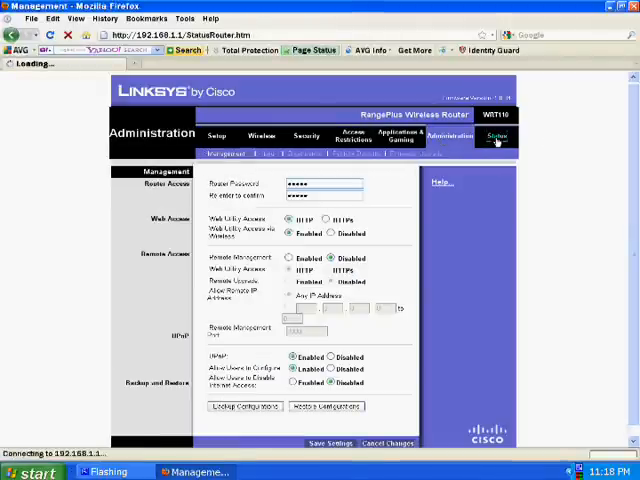